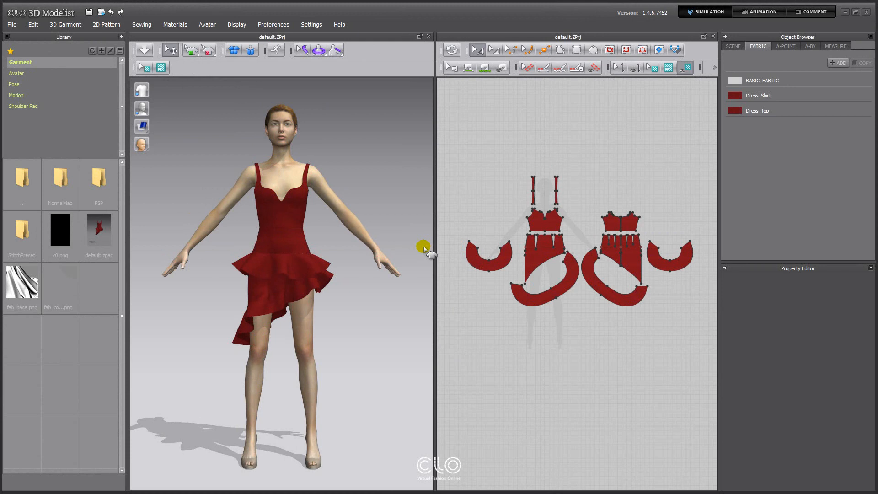
mouse_move(179, 109)
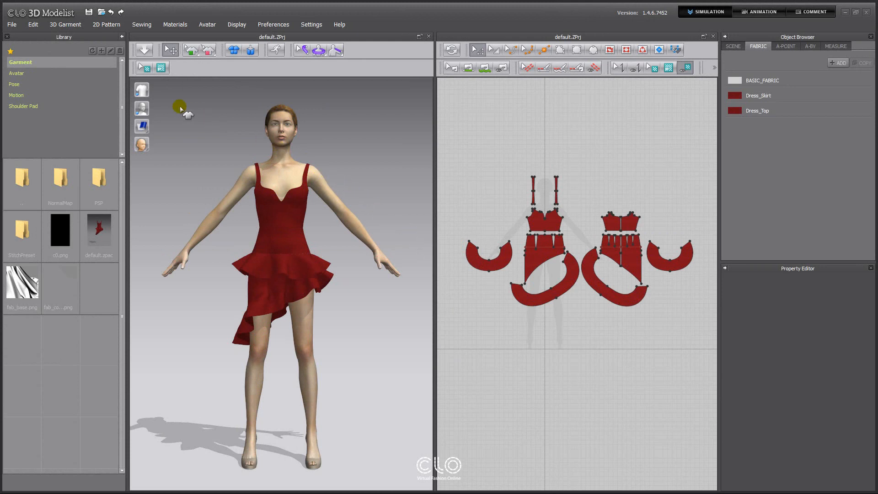
- Load the male avatar from the Avatar library in place of the female one
click(16, 73)
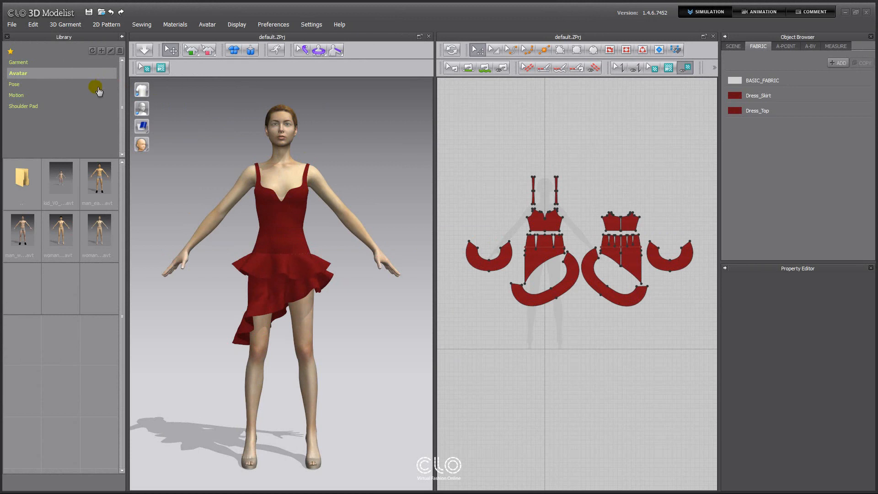
double_click(99, 177)
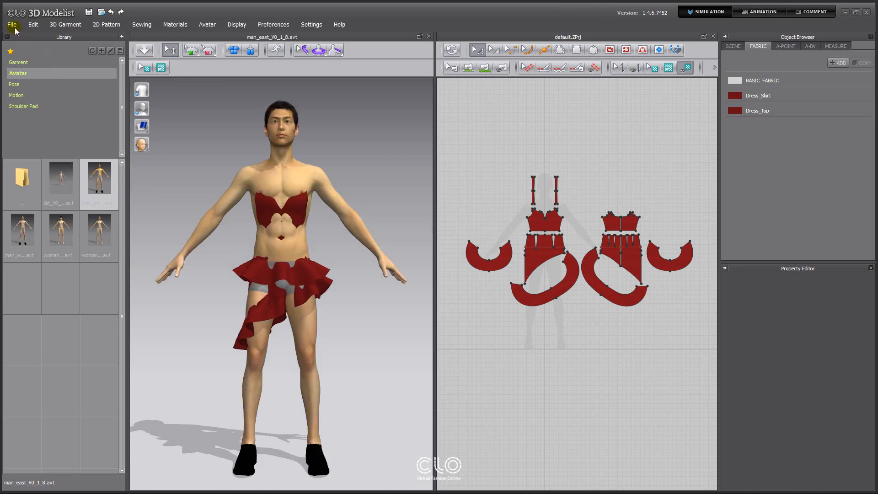
- Open the Training_Pants.zpac garment from the 5. Piping folder onto the avatar
click(10, 25)
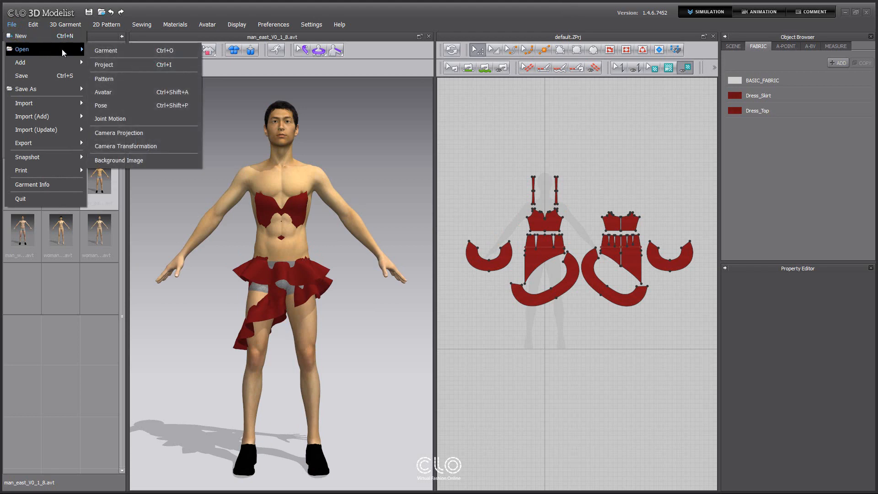
click(106, 50)
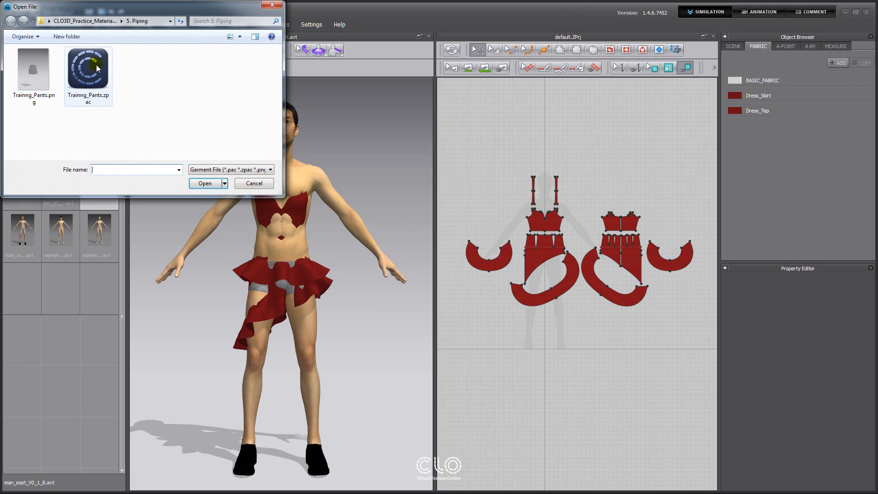
click(97, 68)
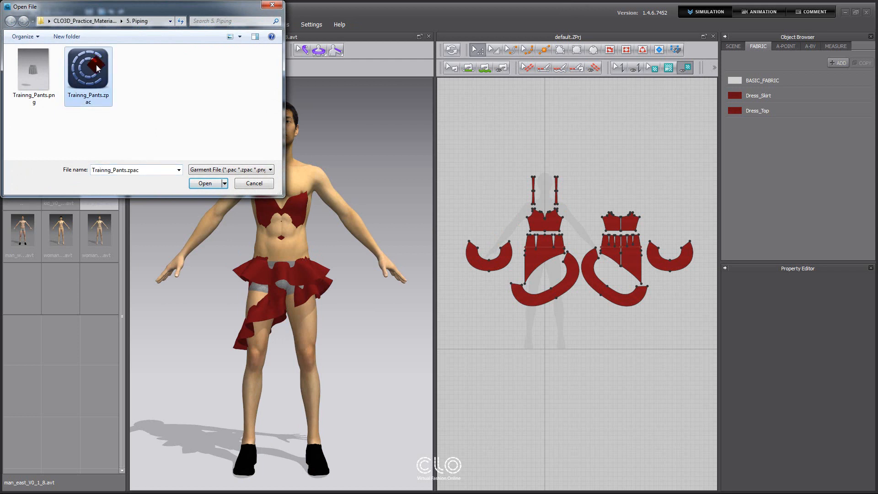
click(205, 183)
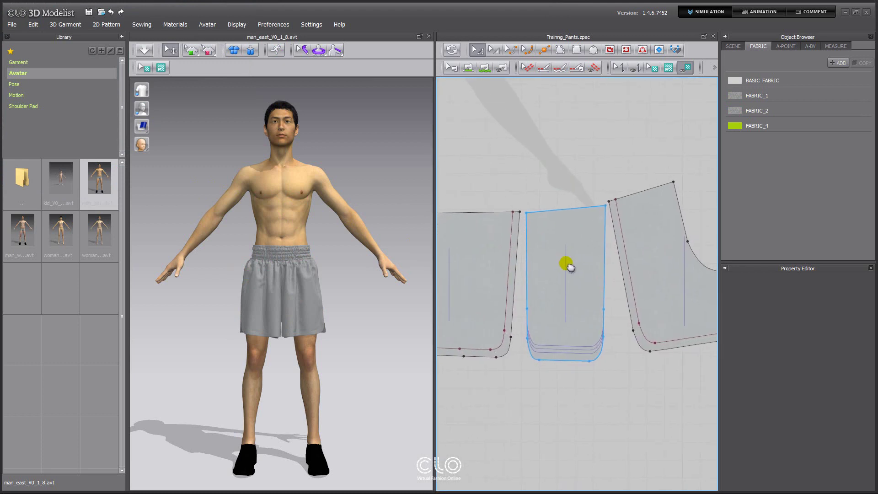
- Select the side panel's outer edges, totalling 1020.49 mm, for the piping
drag(569, 265, 552, 264)
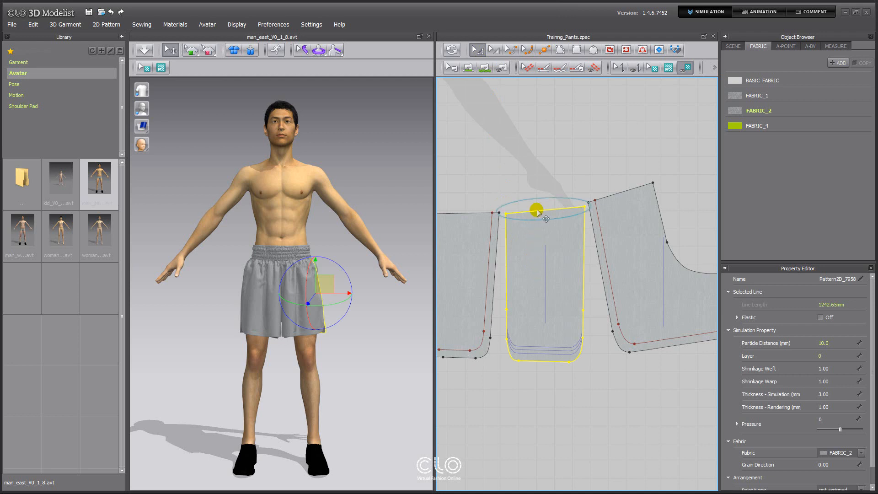
key(shift)
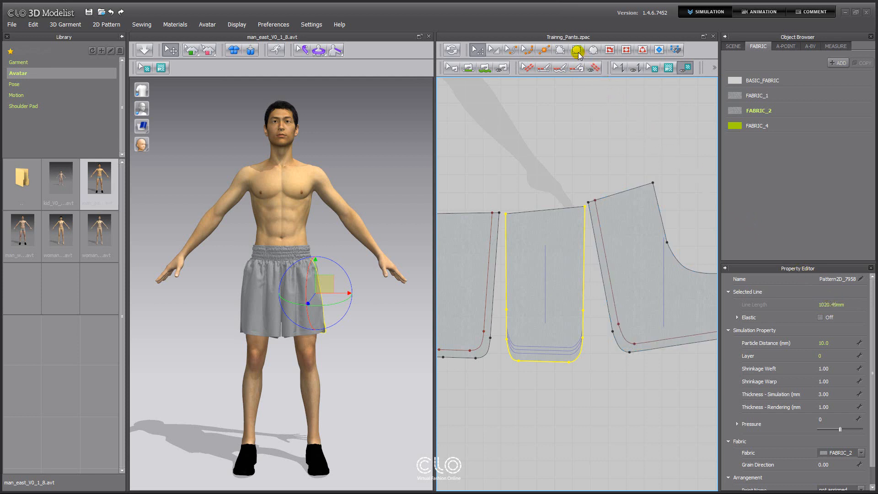
- Create a 1020.49 mm wide by 10 mm high rectangular piping strip
click(575, 50)
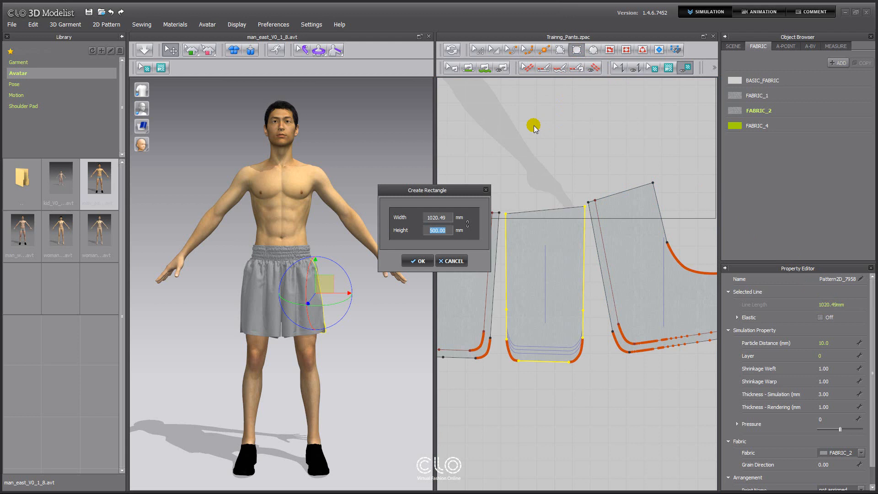
text(10)
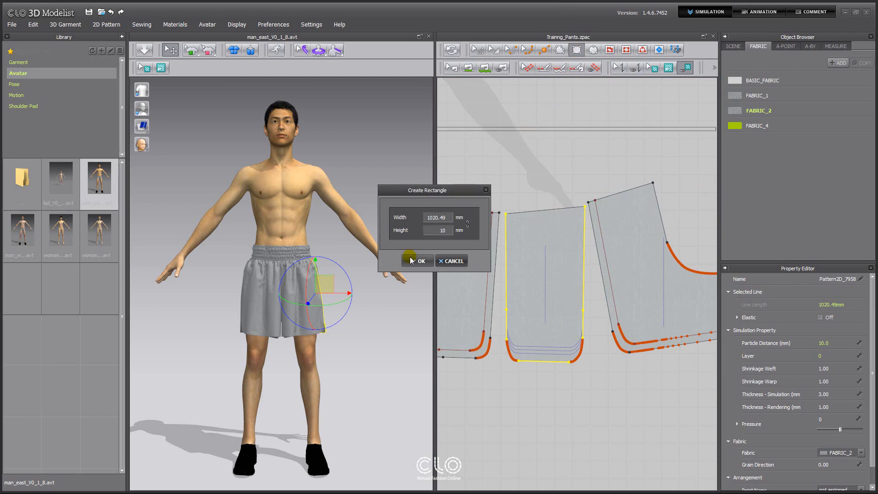
click(416, 260)
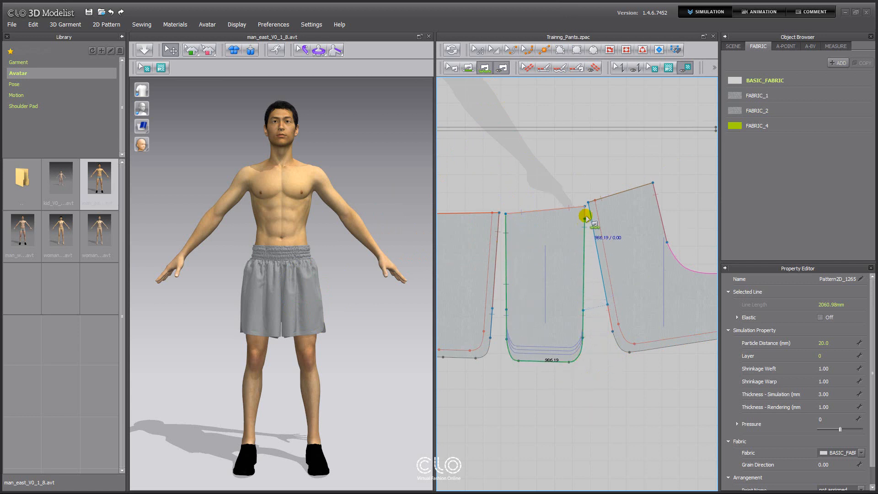
- Segment-sew the strip's long edge to the side panel edges with Fold Angle 180
drag(586, 218, 584, 207)
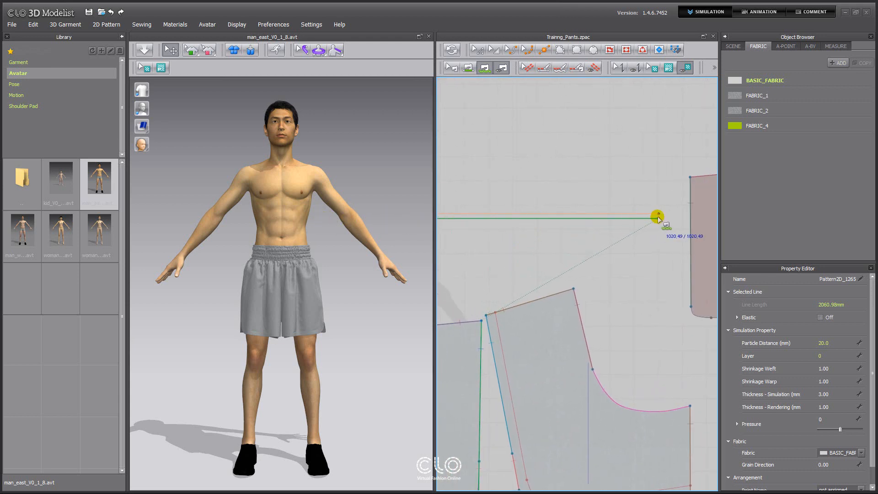
click(658, 216)
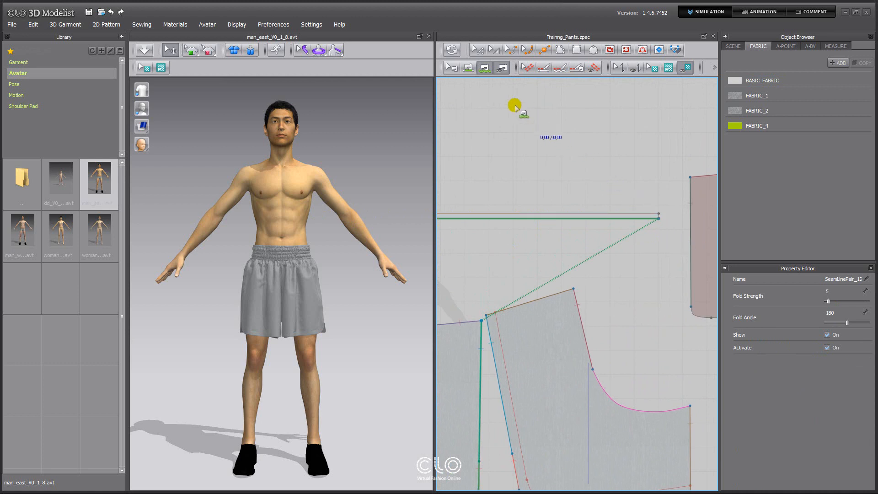
click(452, 50)
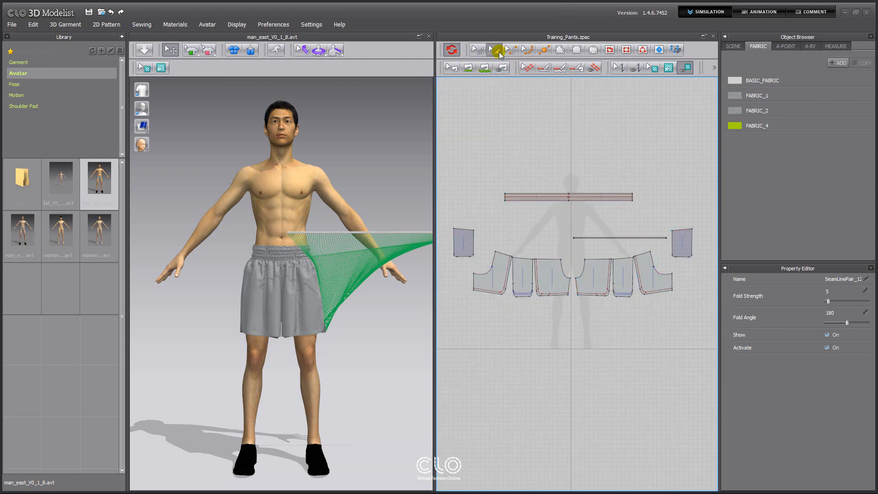
- Select all shorts panels and Freeze them in the 3D window
key(ctrl+a)
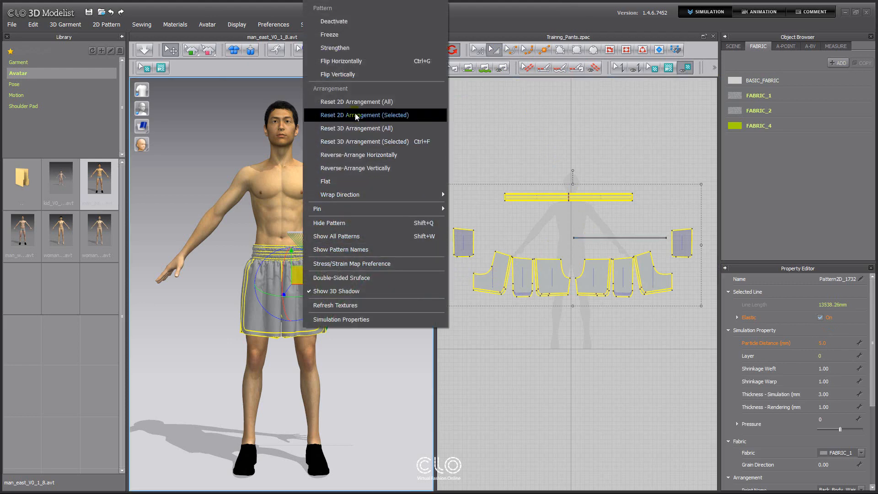
click(365, 115)
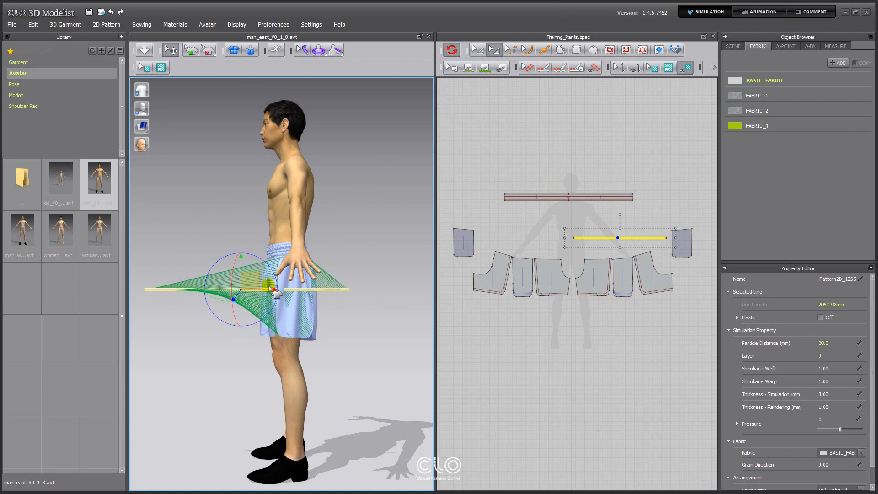
- Drag the piping strip with the gizmo to sit over the shorts' side panel
drag(274, 288, 319, 293)
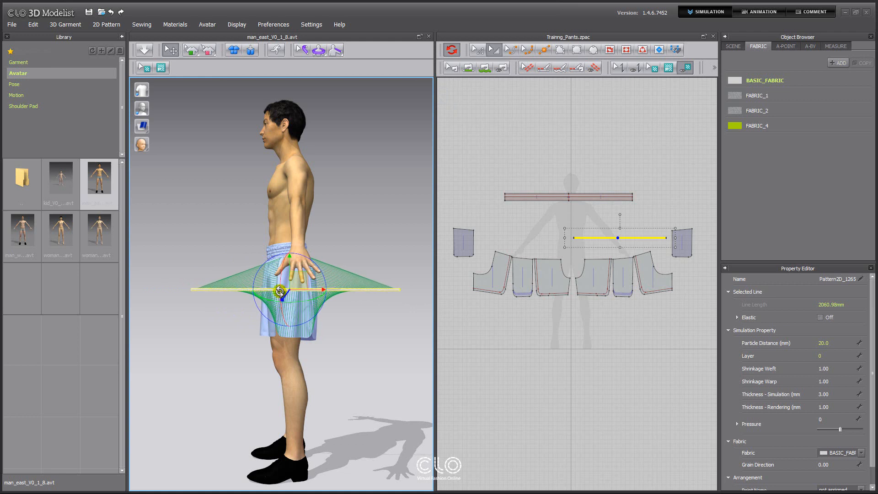
click(143, 50)
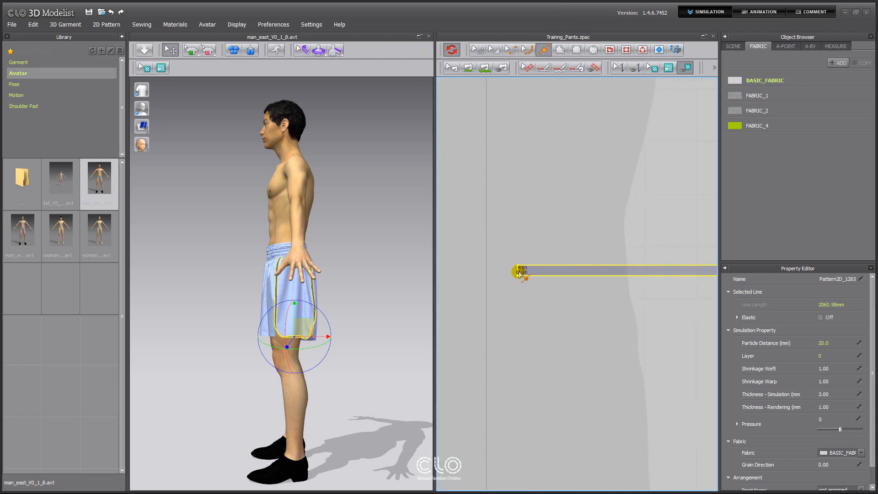
- Split the strip's 10 mm end edge uniformly into 2 segments
click(520, 277)
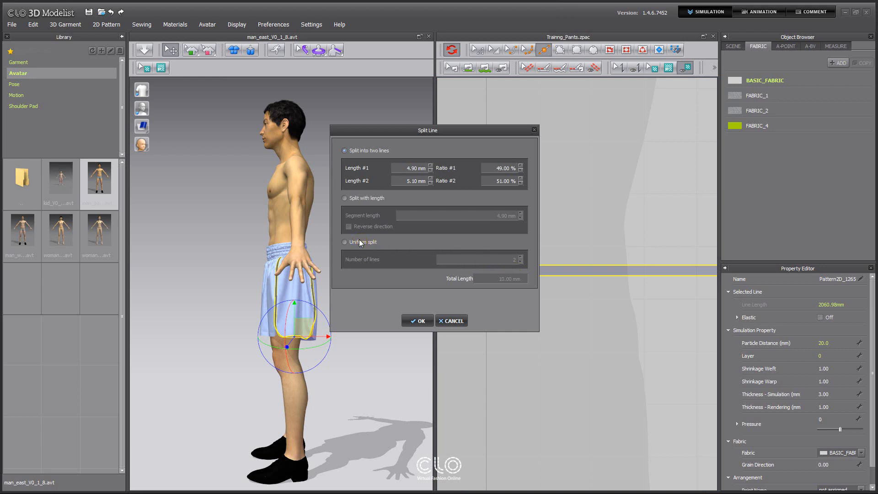
click(344, 242)
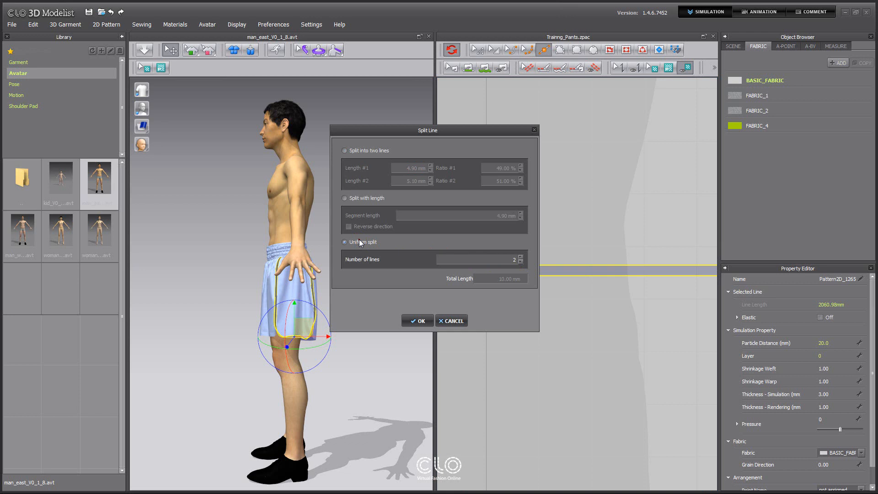
mouse_move(371, 260)
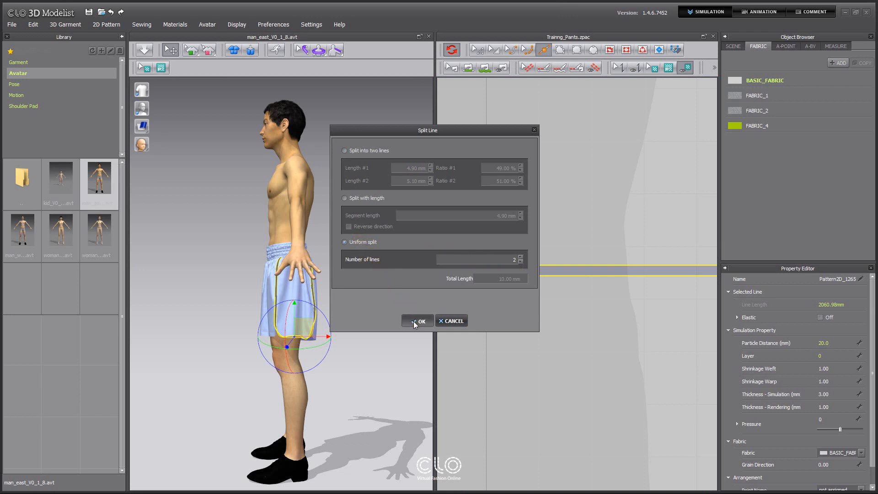
click(418, 321)
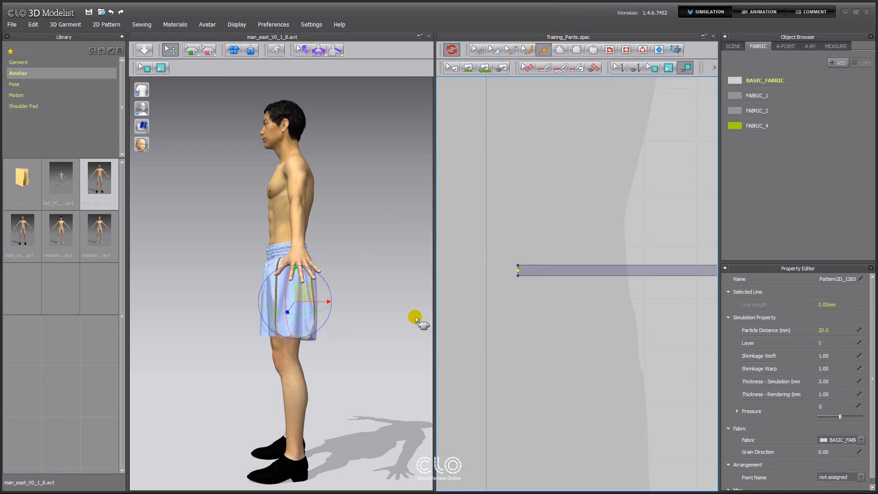
mouse_move(569, 132)
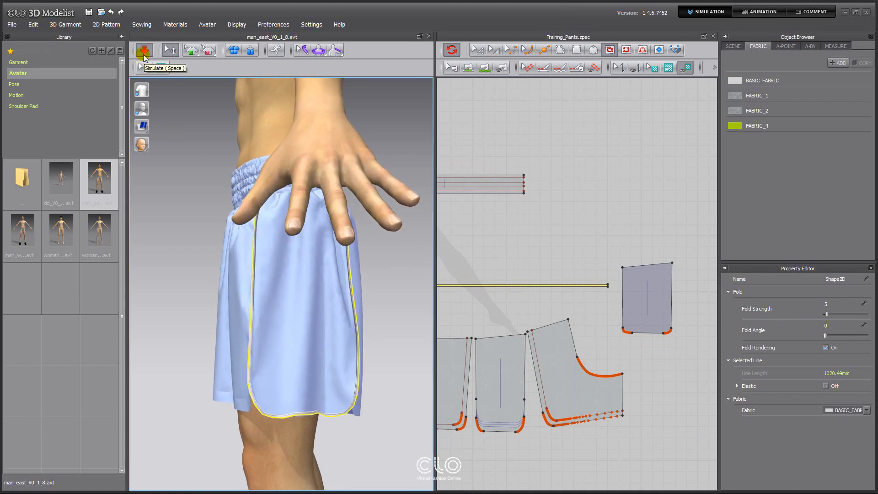
- Simulate so the piping strip settles along the shorts' side panel edge
click(143, 50)
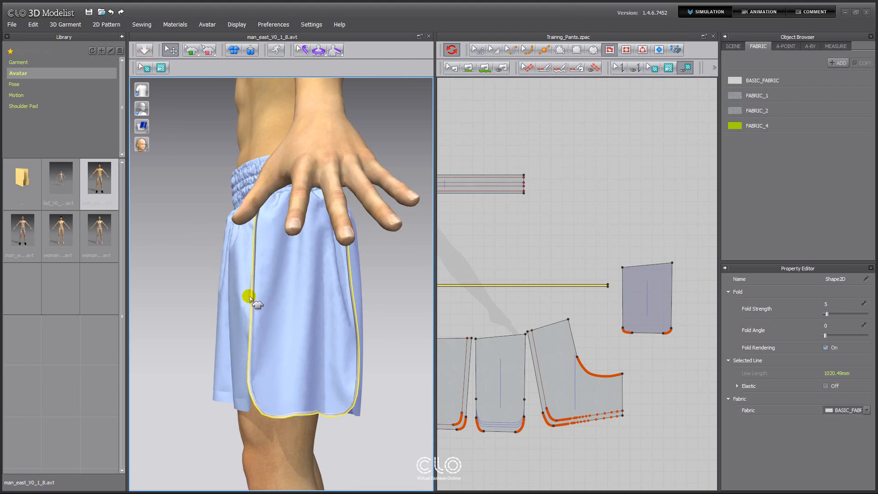
right_click(246, 295)
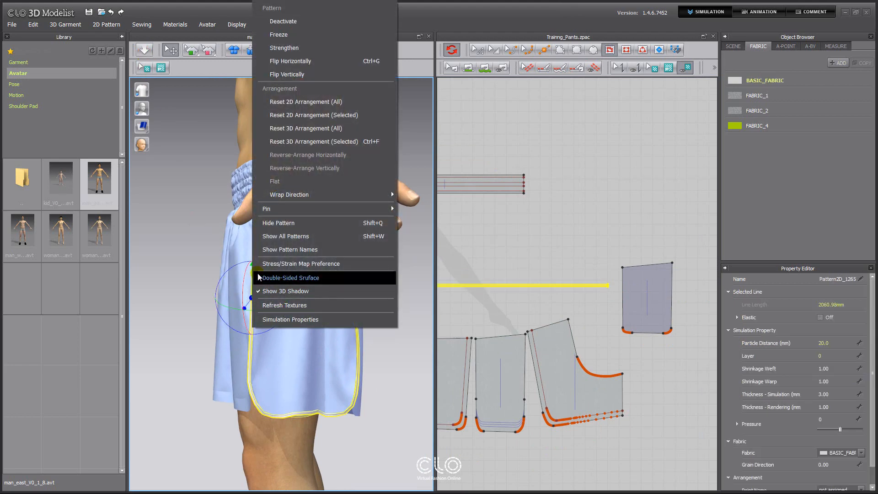
mouse_move(324, 52)
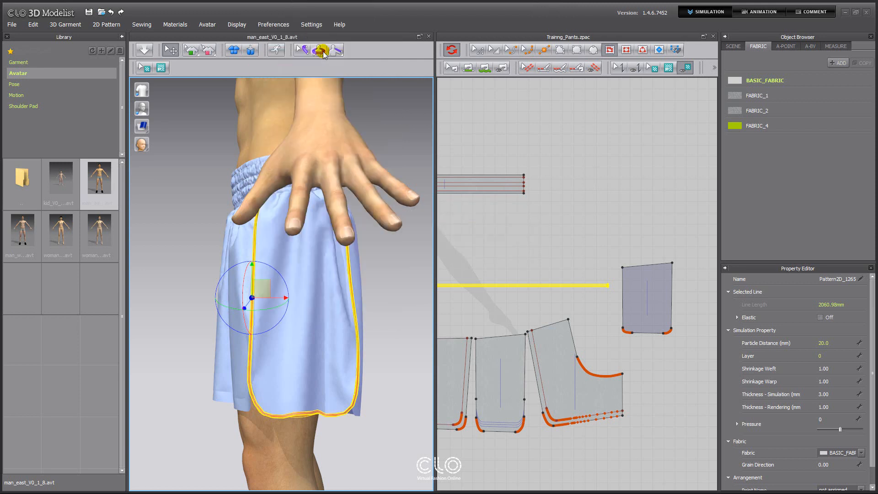
click(144, 50)
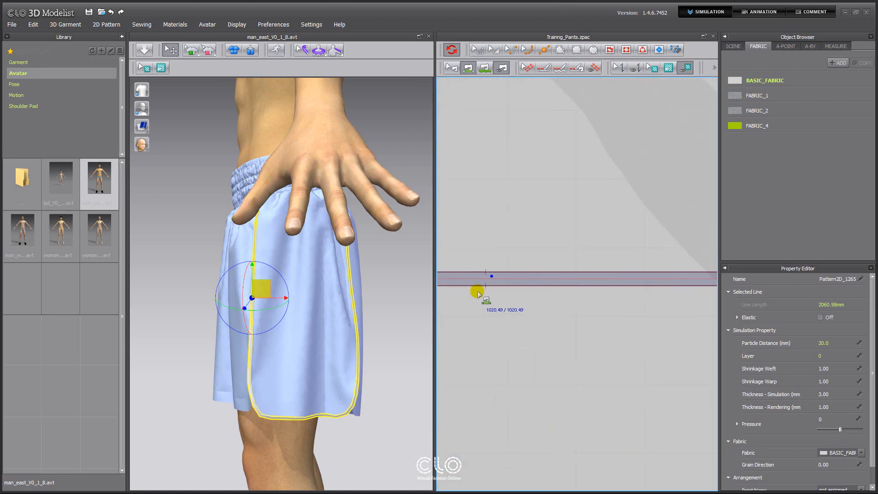
- Segment-sew the strip's top long edge to its bottom long edge, fold 180°
click(486, 284)
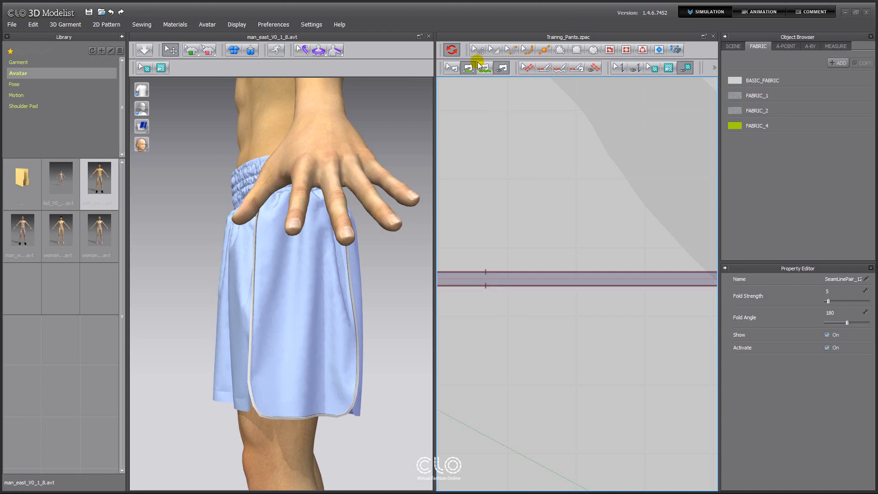
- Set the piping strip's Particle Distance to 3.0 mm in the Property Editor
click(495, 276)
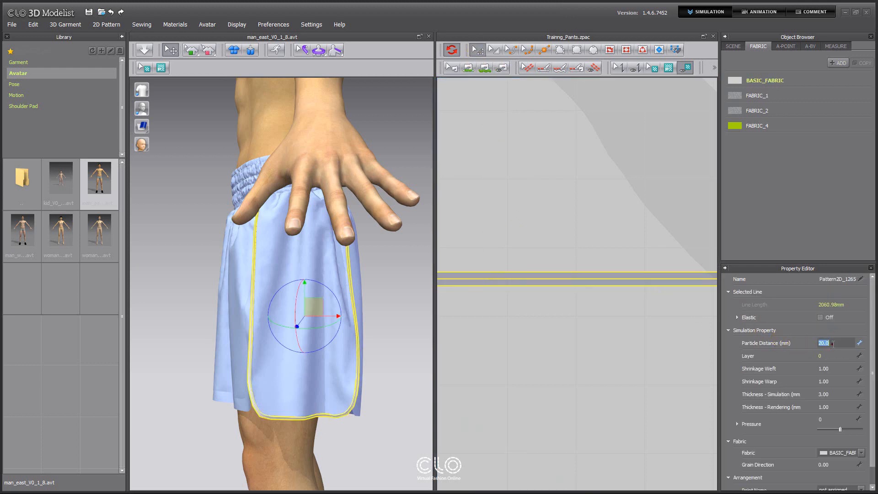
text(3.0)
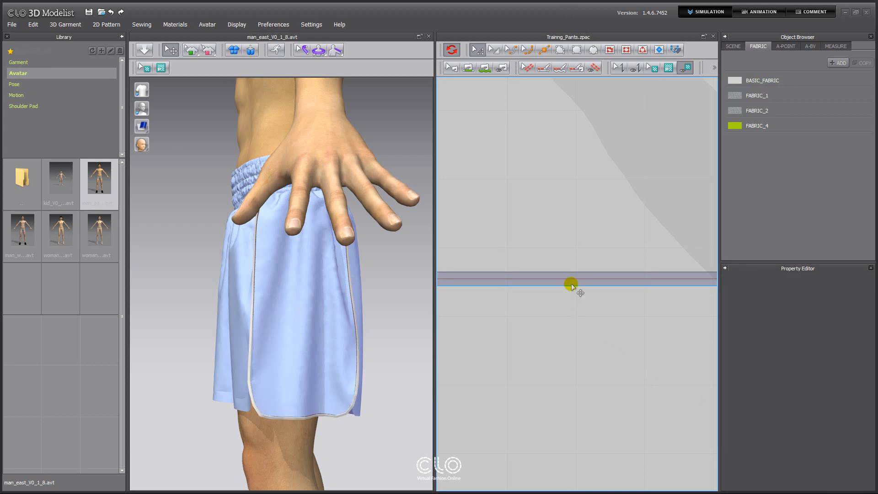
- Delete the strip's internal centre line and simulate so the piping drapes as a rounded edge
click(571, 280)
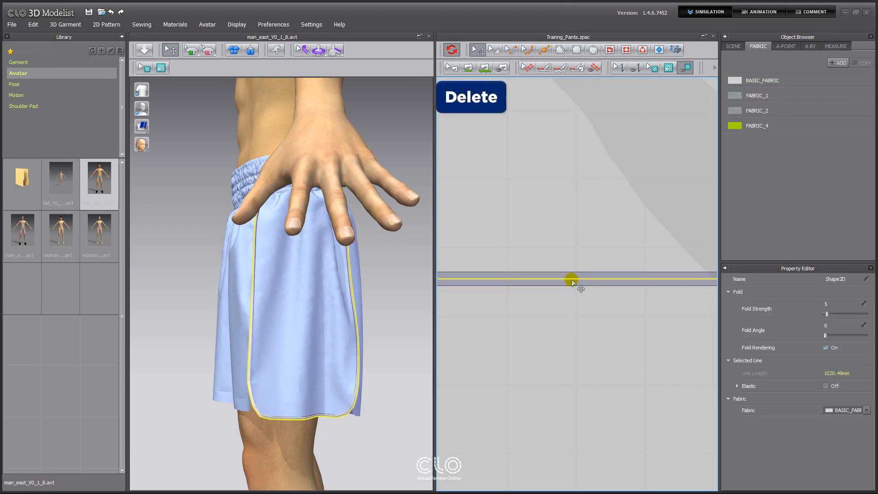
click(571, 279)
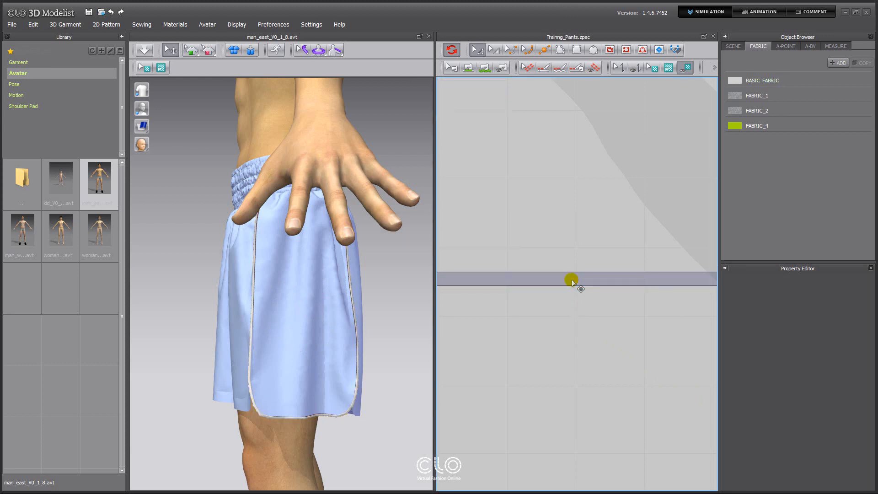
click(150, 49)
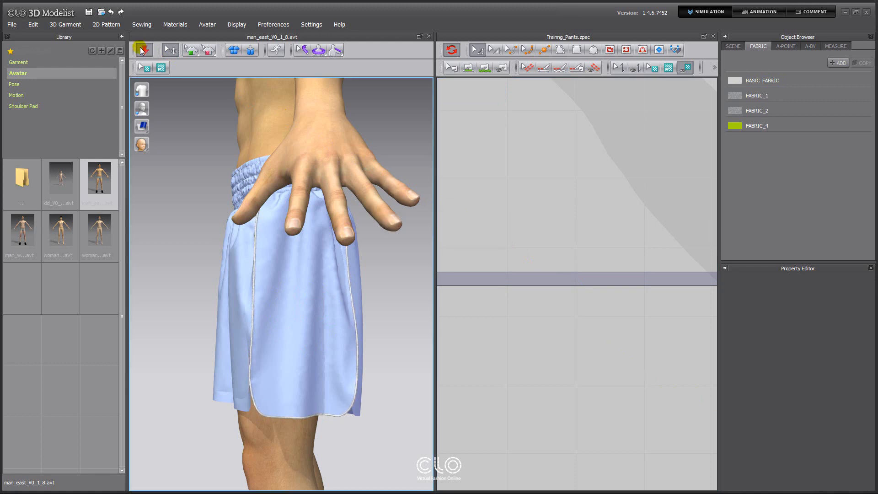
mouse_move(142, 51)
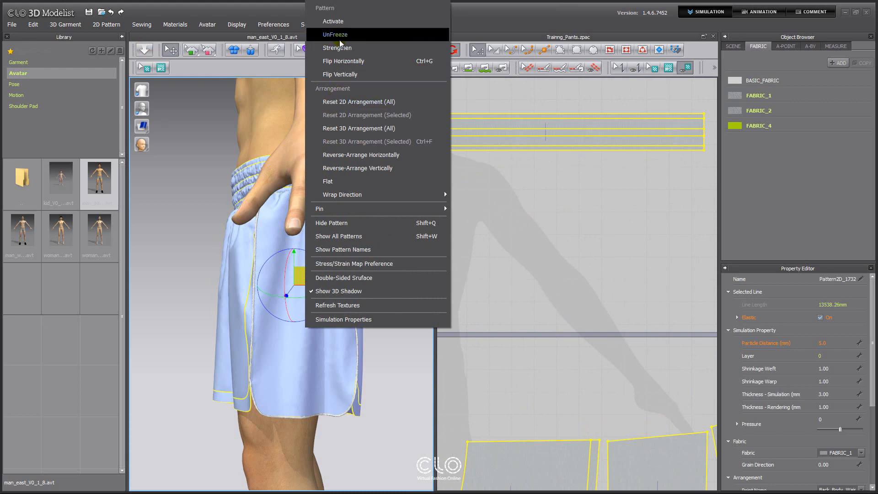
- UnFreeze the shorts' pattern pieces from the 3D window so they drape in gray
click(335, 34)
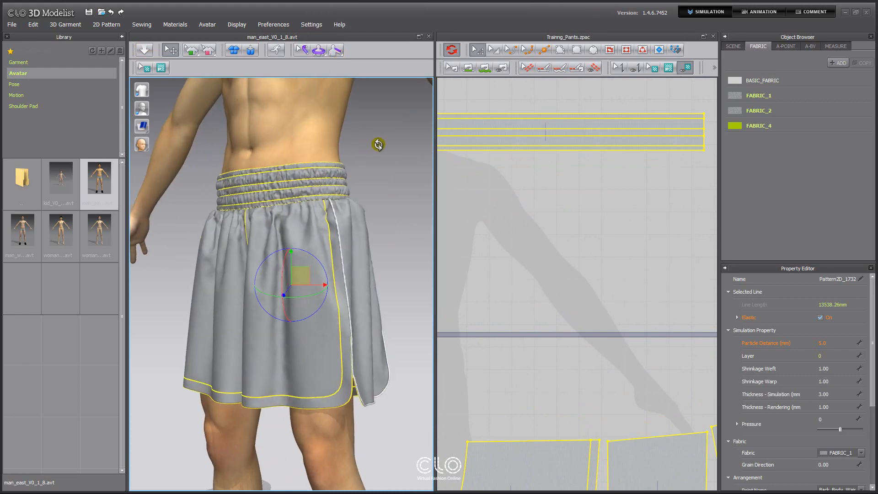